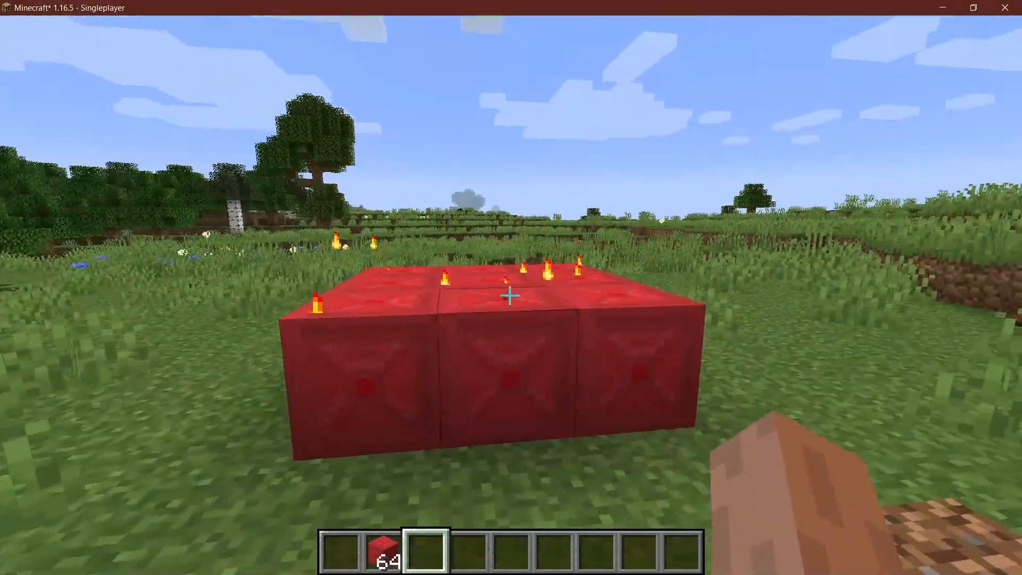
Step: Switch back to IntelliJ and focus the firestone_block.json model file to add the obsidian particle texture
key("alt+tab")
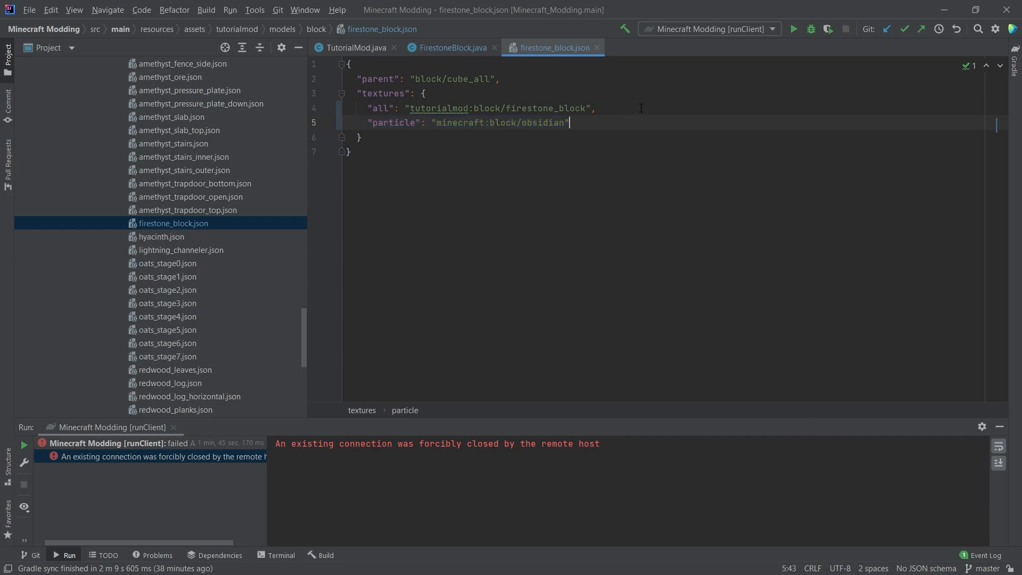
left_click(451, 48)
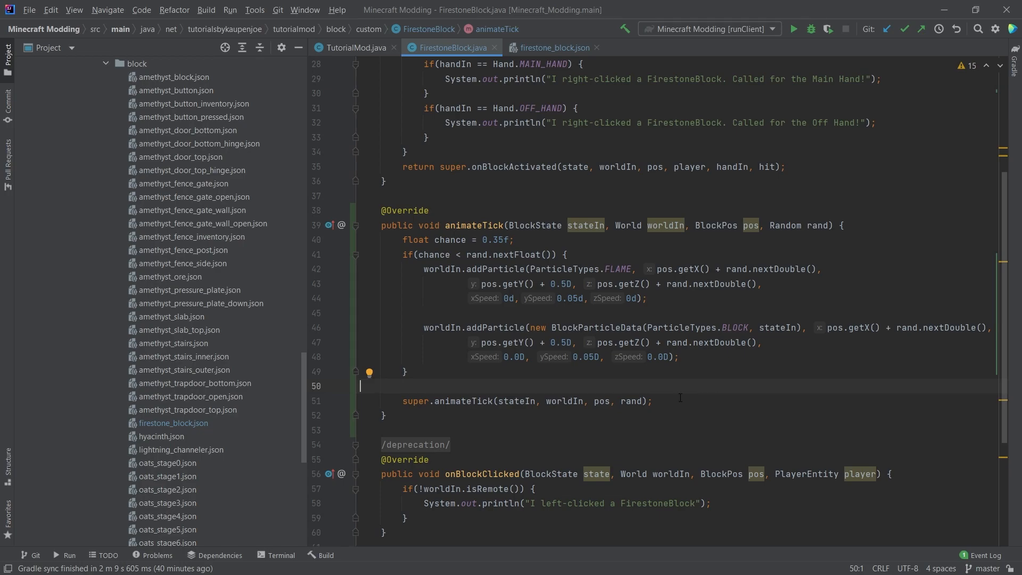